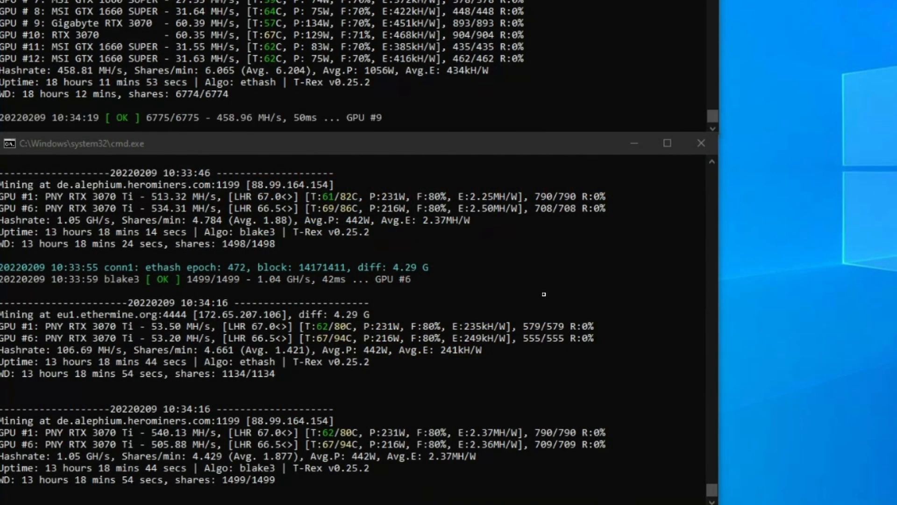
mouse_move(483, 136)
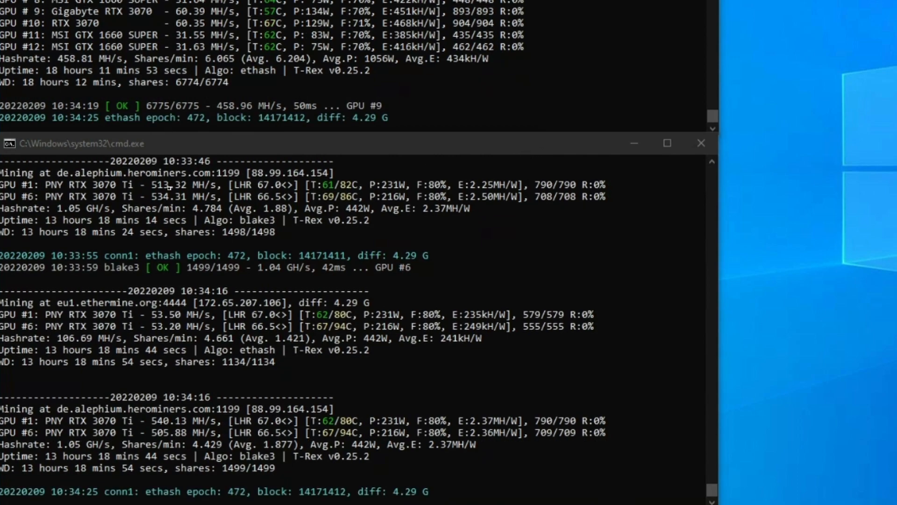
mouse_move(670, 293)
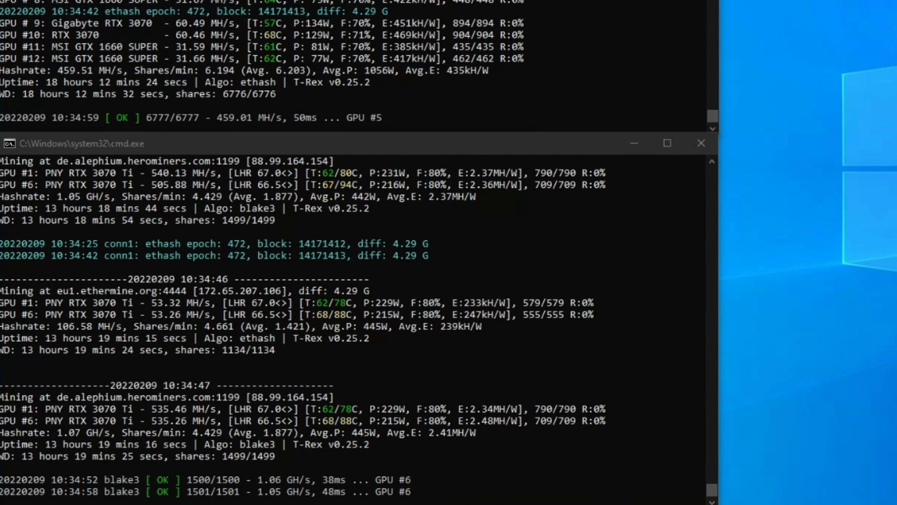
scroll(down, 3)
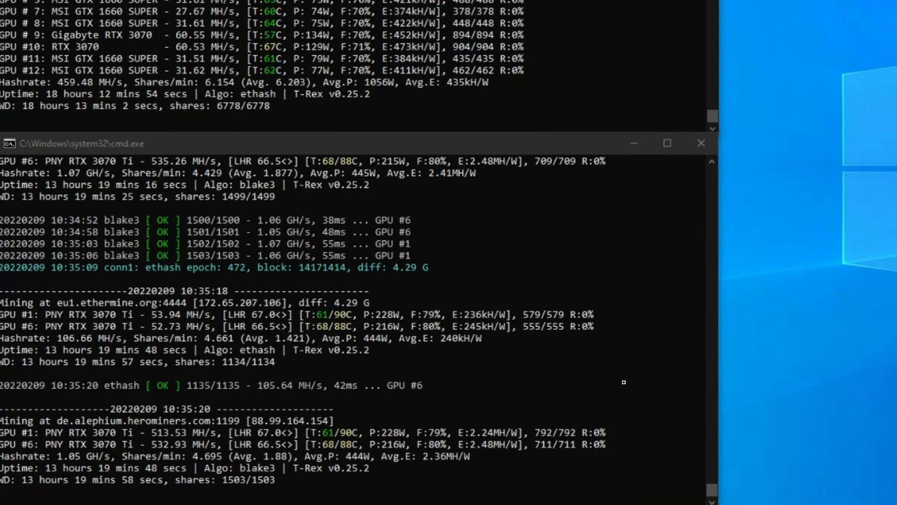
mouse_move(404, 304)
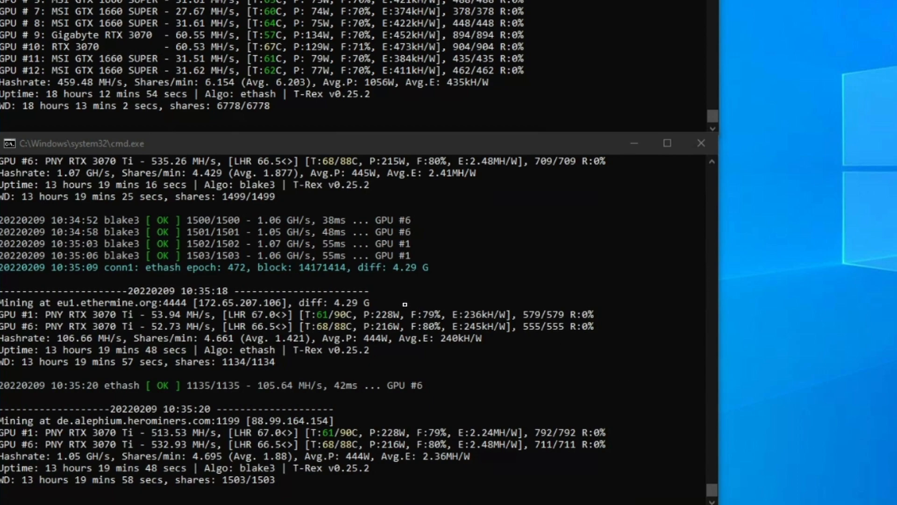
mouse_move(184, 364)
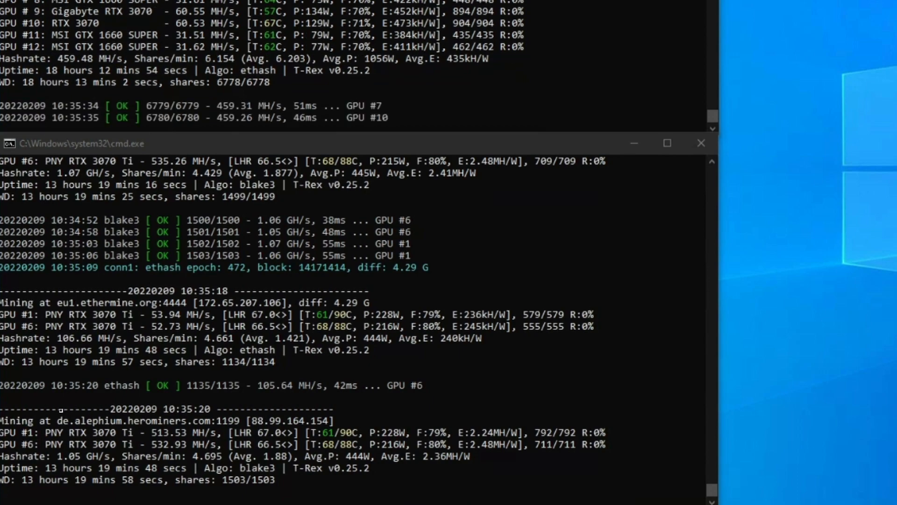
mouse_move(292, 434)
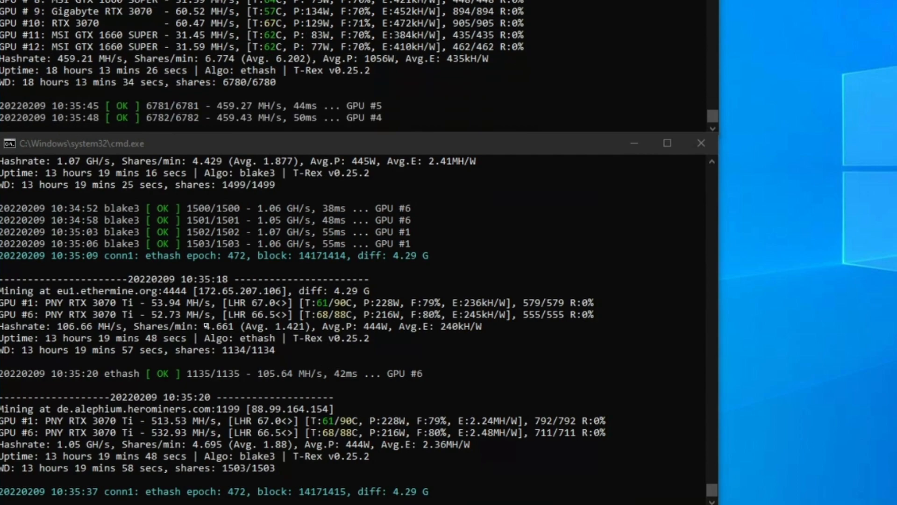
scroll(down, 3)
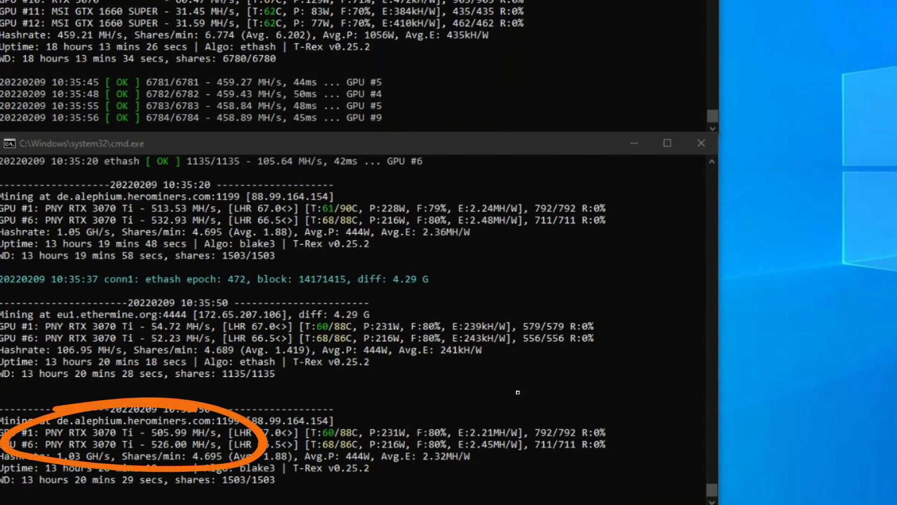
mouse_move(508, 399)
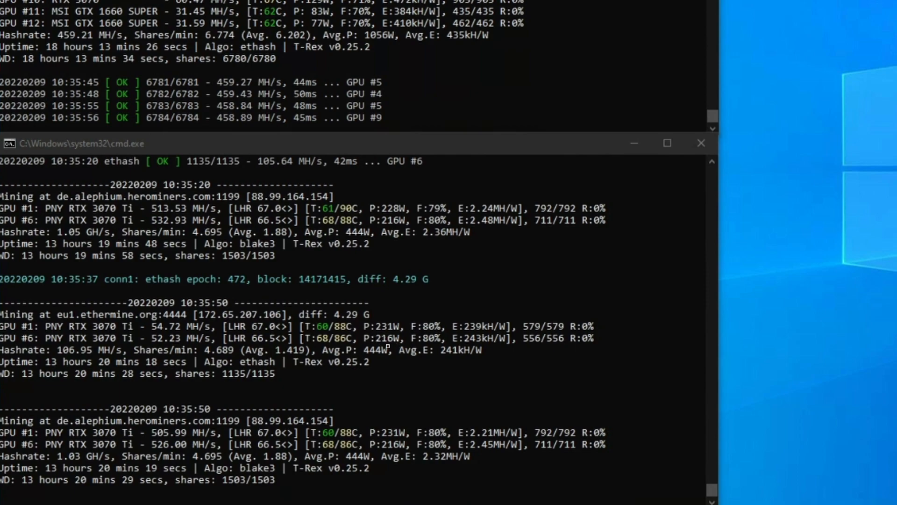
mouse_move(377, 343)
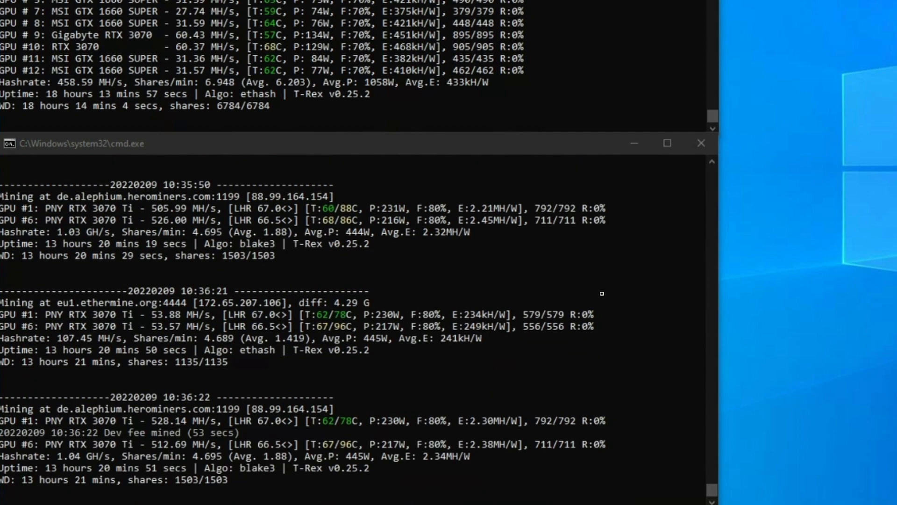
mouse_move(758, 342)
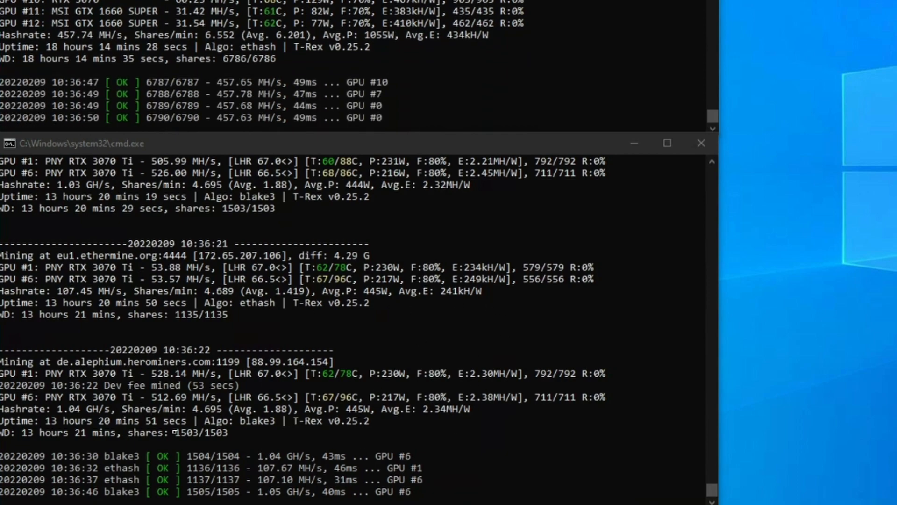
scroll(down, 3)
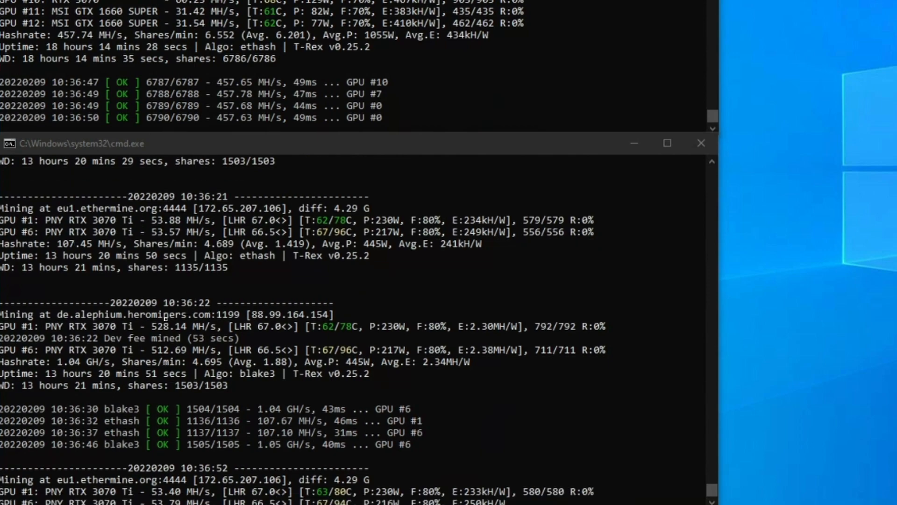
scroll(down, 3)
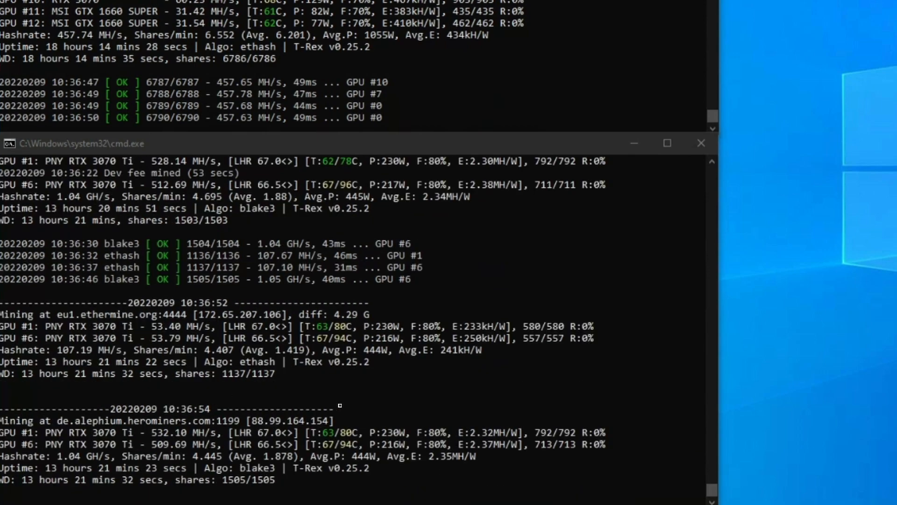
mouse_move(475, 397)
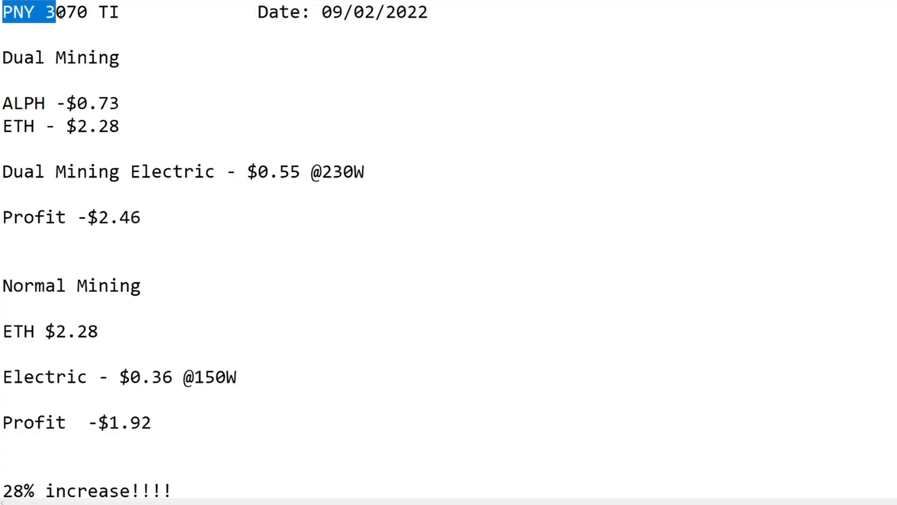
drag(51, 12, 118, 12)
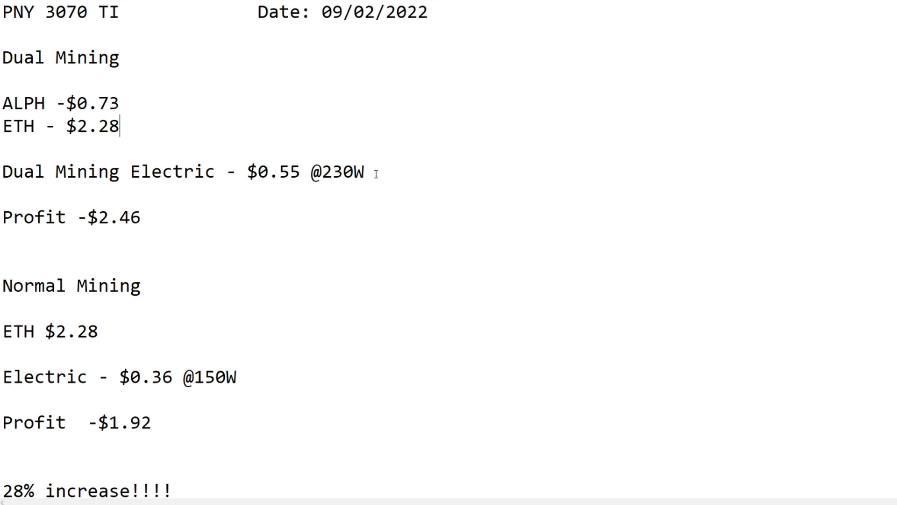
double_click(251, 171)
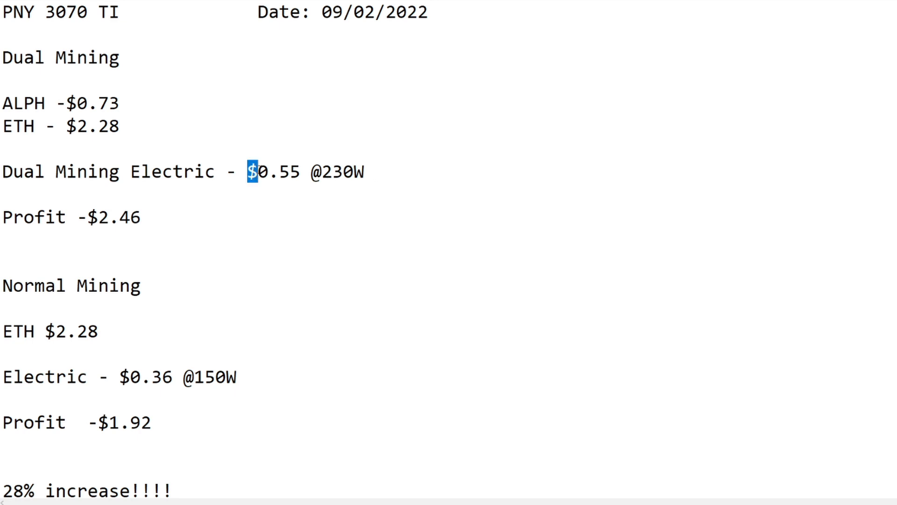
drag(251, 171, 363, 171)
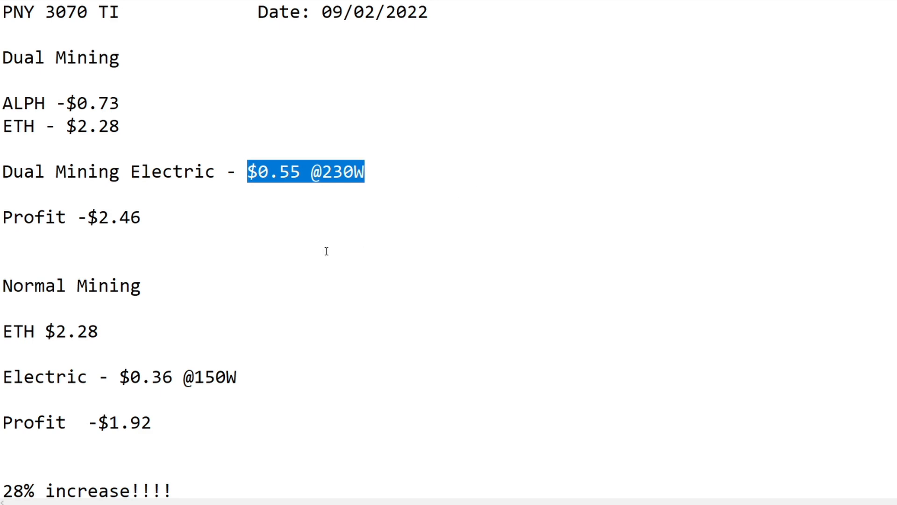
click(148, 217)
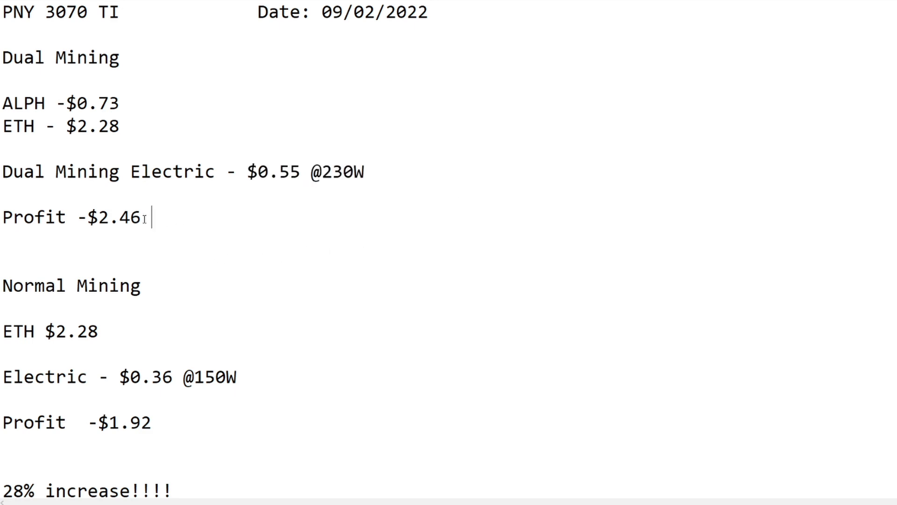
double_click(113, 216)
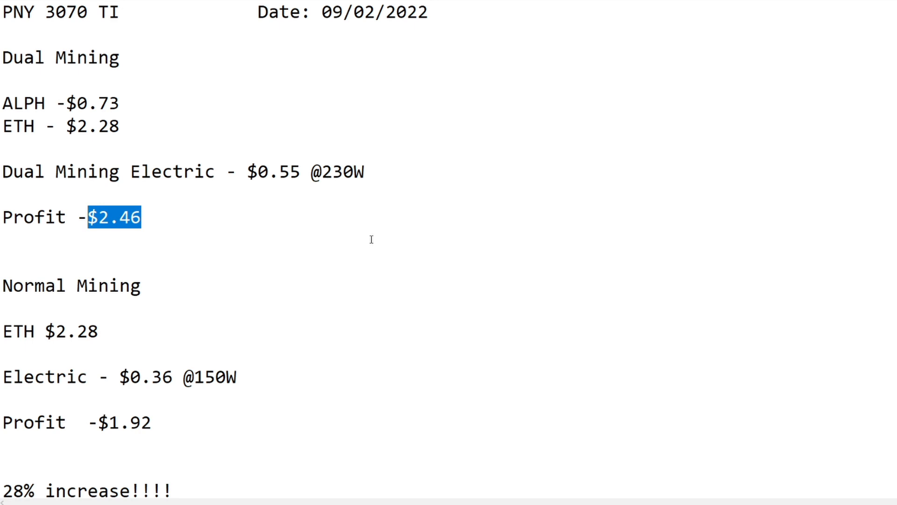
mouse_move(341, 257)
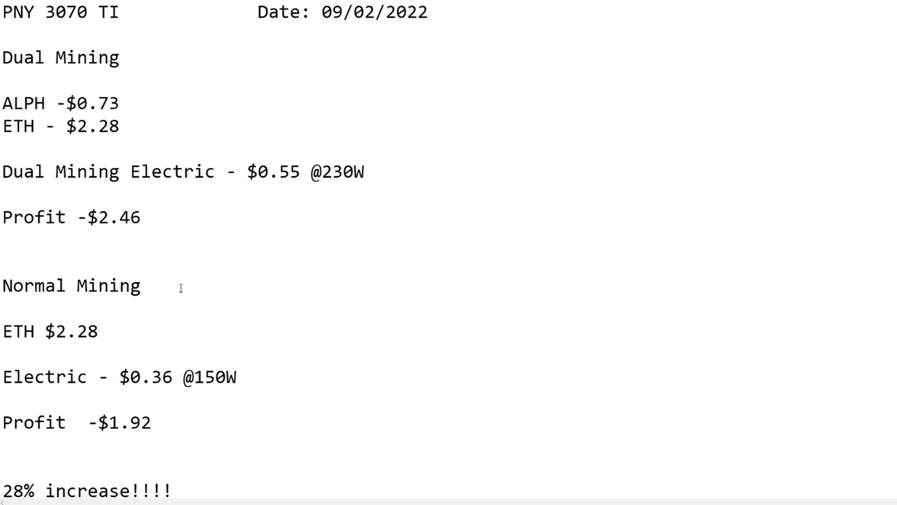
click(139, 285)
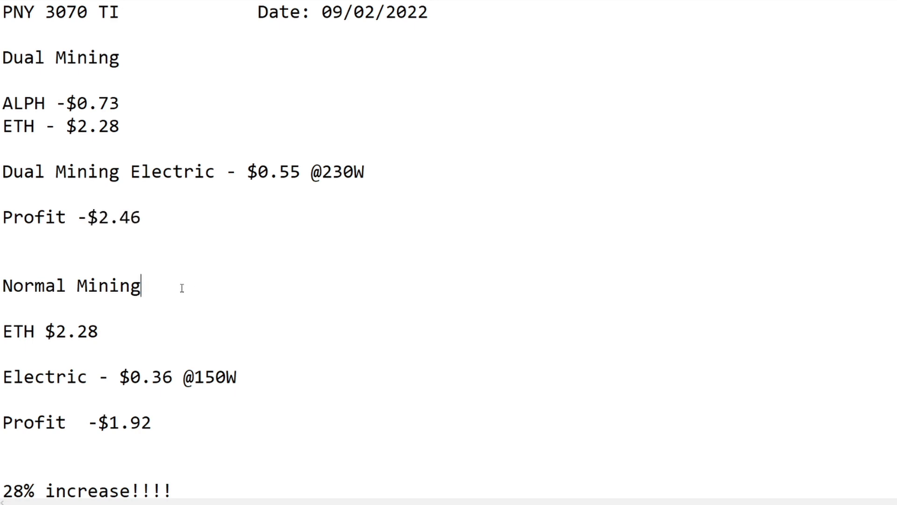
mouse_move(278, 348)
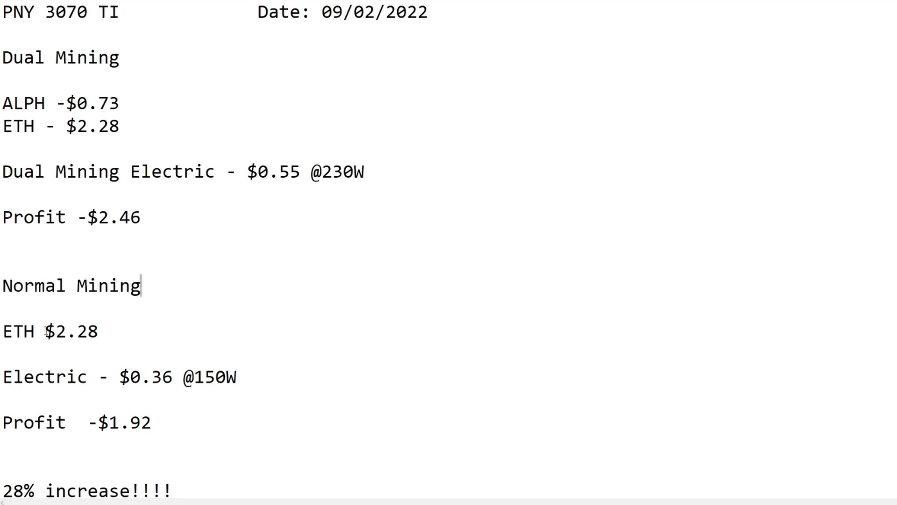
double_click(70, 331)
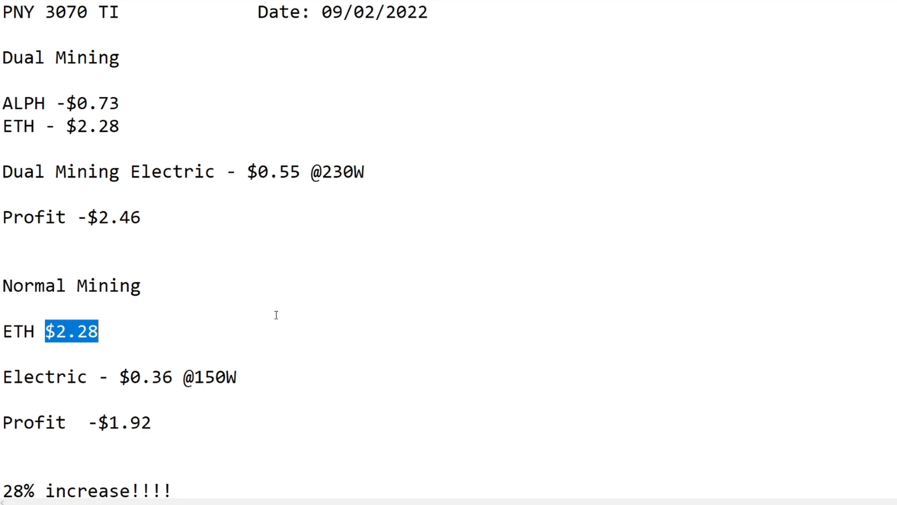
click(98, 330)
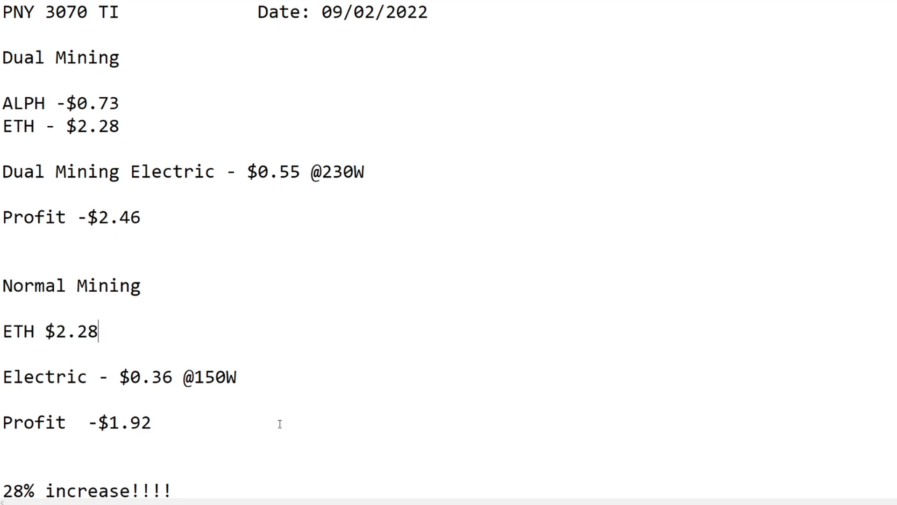
double_click(209, 377)
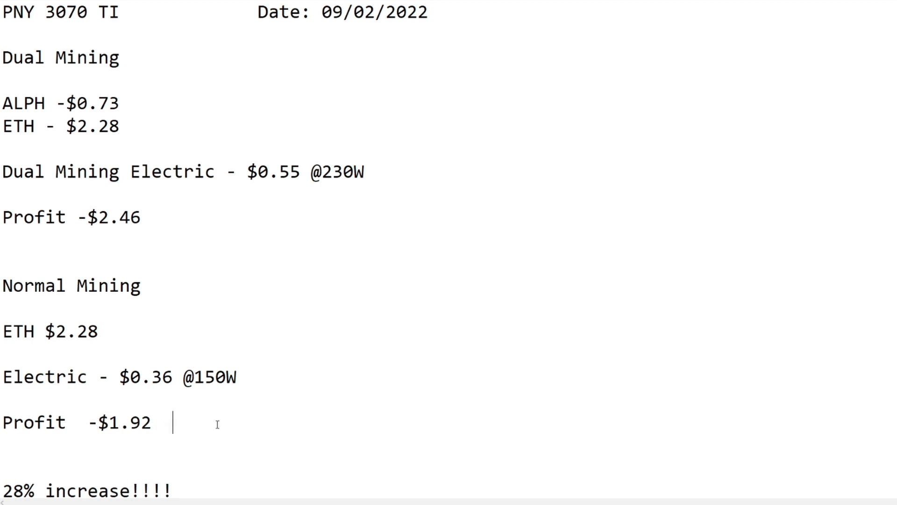
scroll(down, 3)
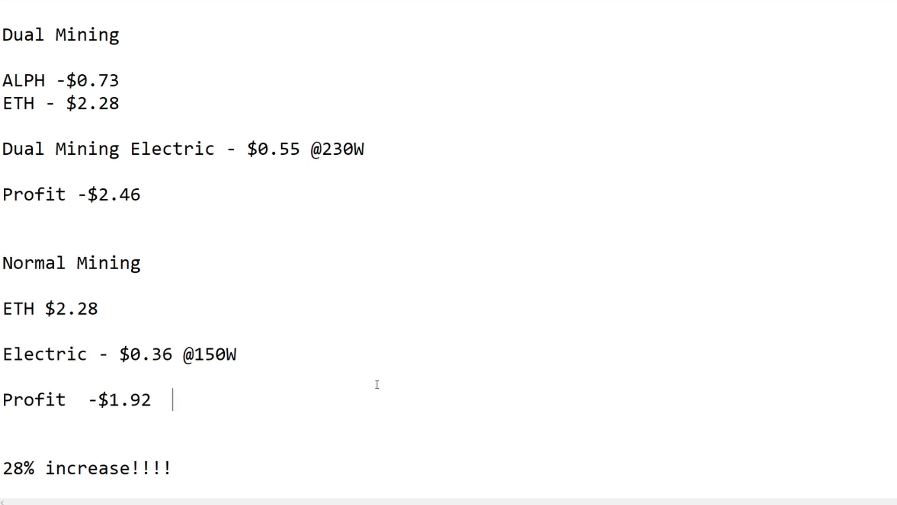
mouse_move(289, 245)
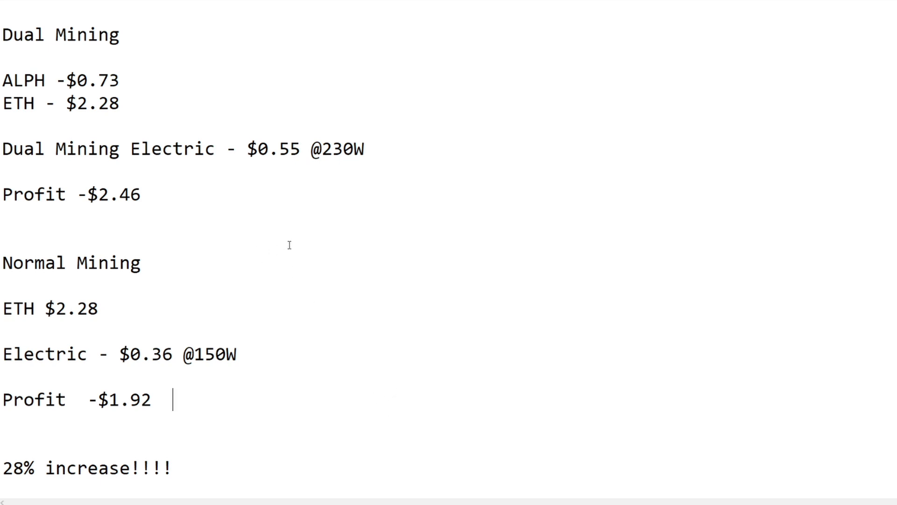
mouse_move(306, 434)
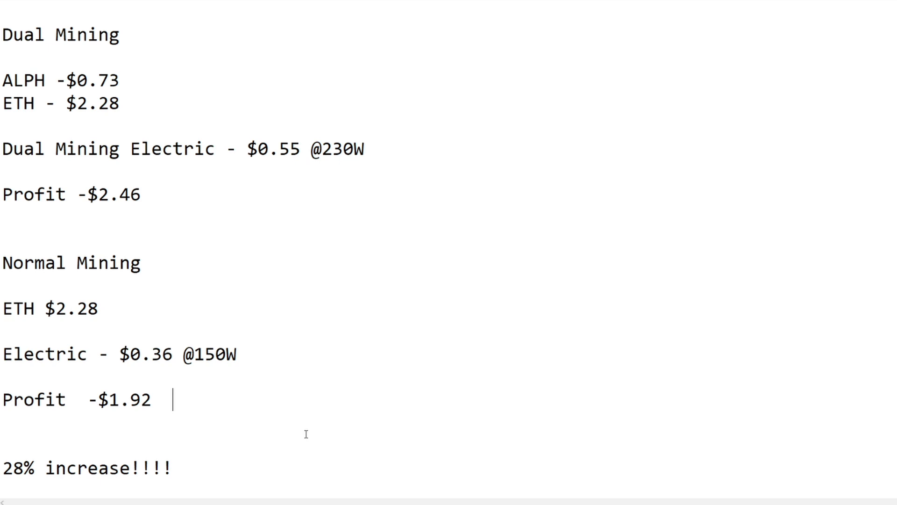
mouse_move(335, 467)
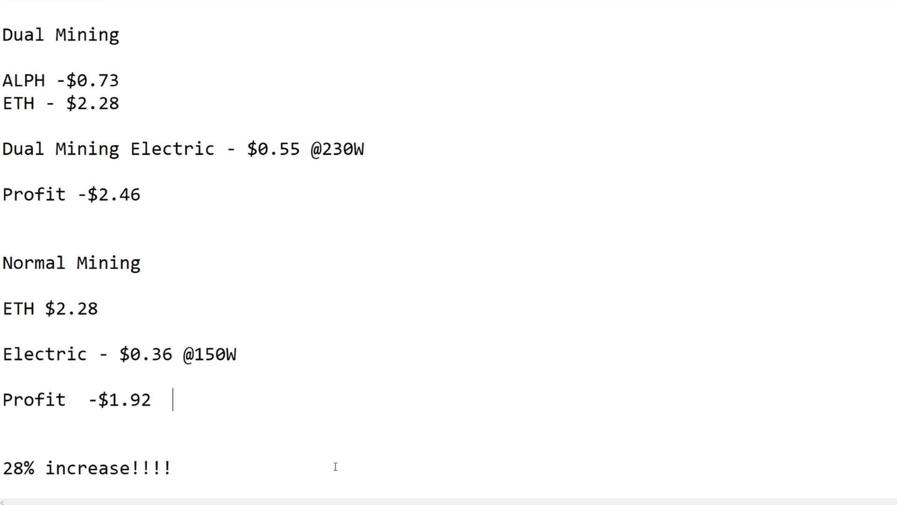